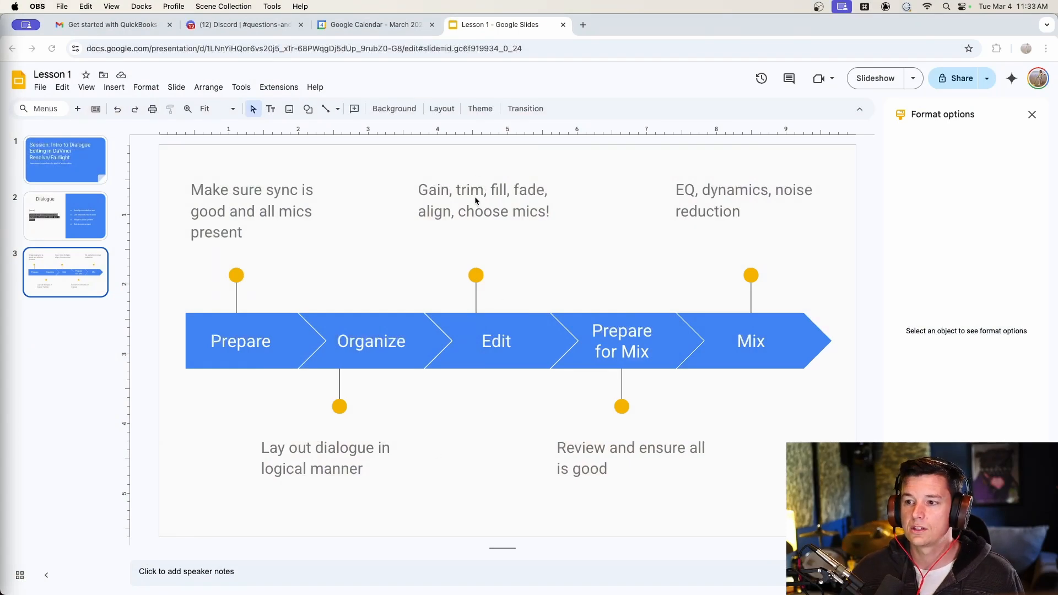
mouse_move(520, 213)
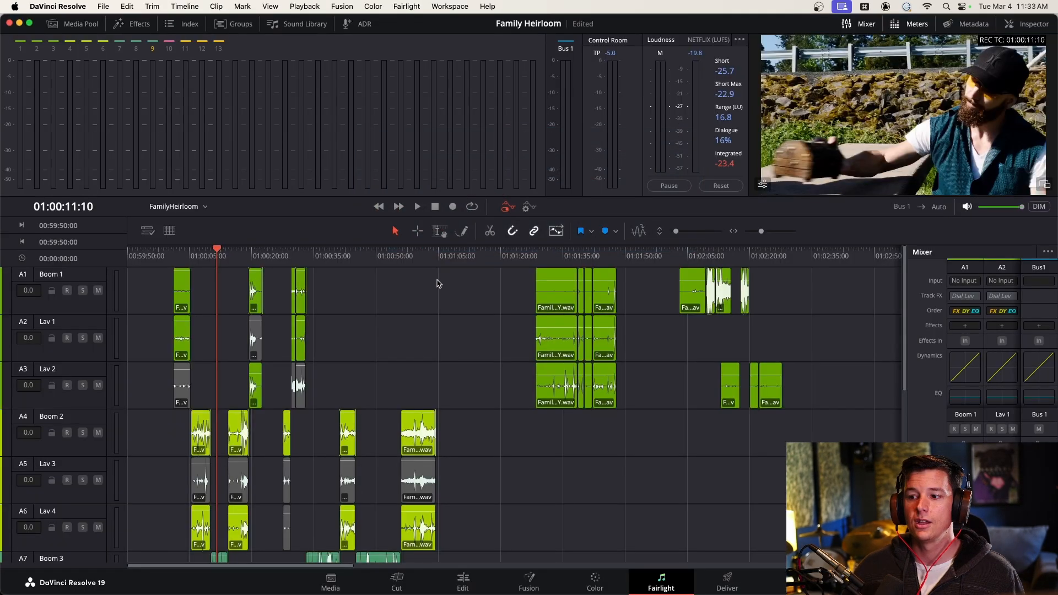
mouse_move(275, 331)
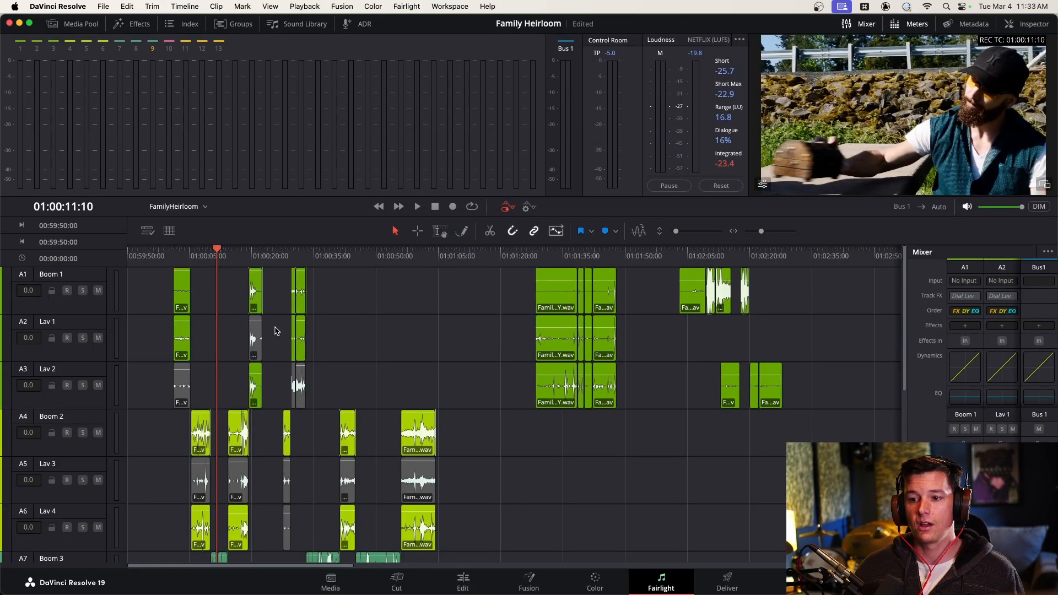
mouse_move(214, 305)
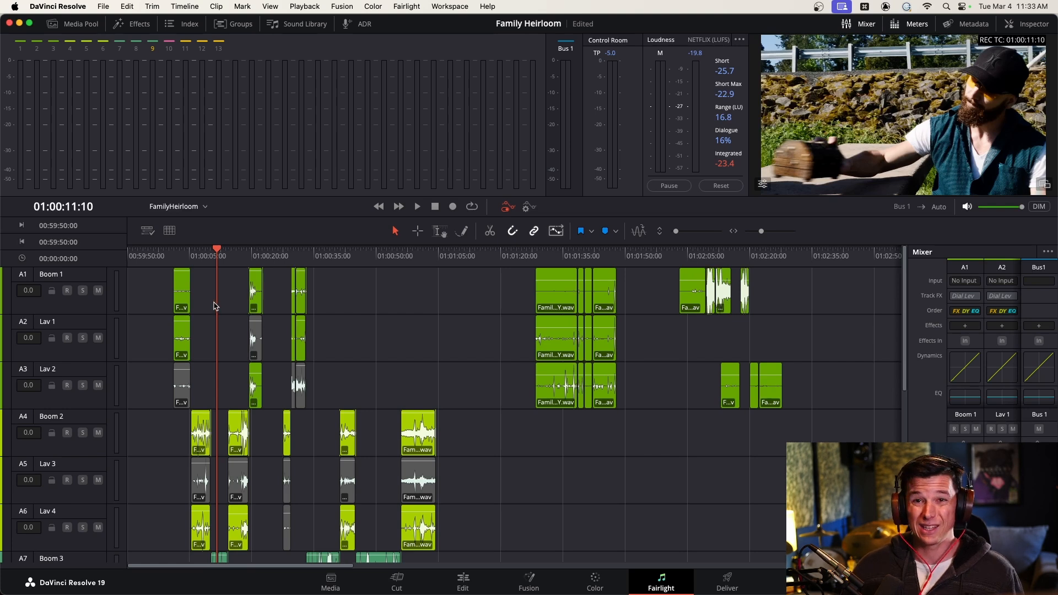
mouse_move(215, 305)
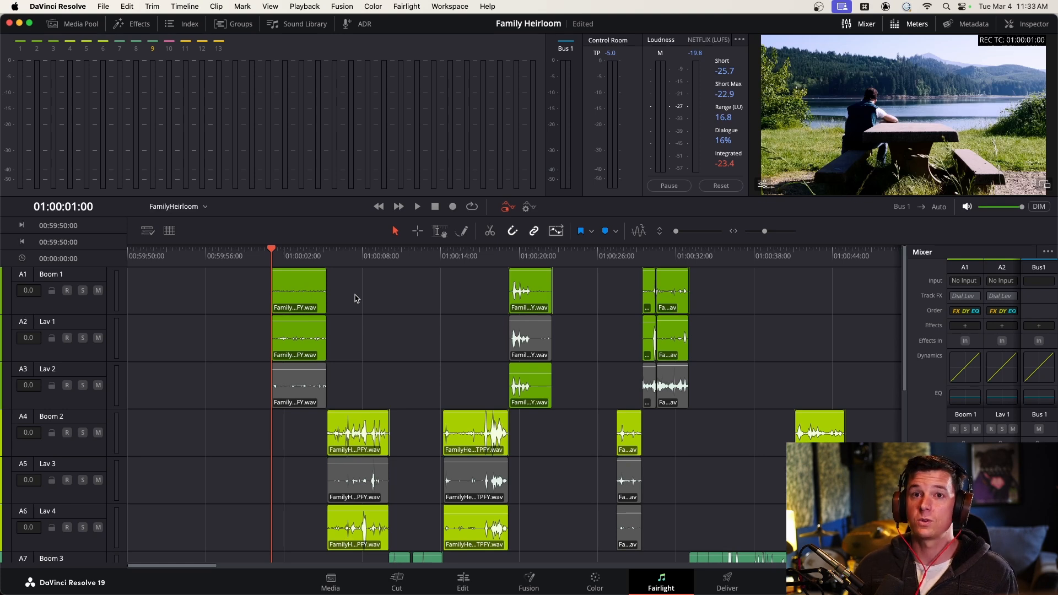
mouse_move(368, 286)
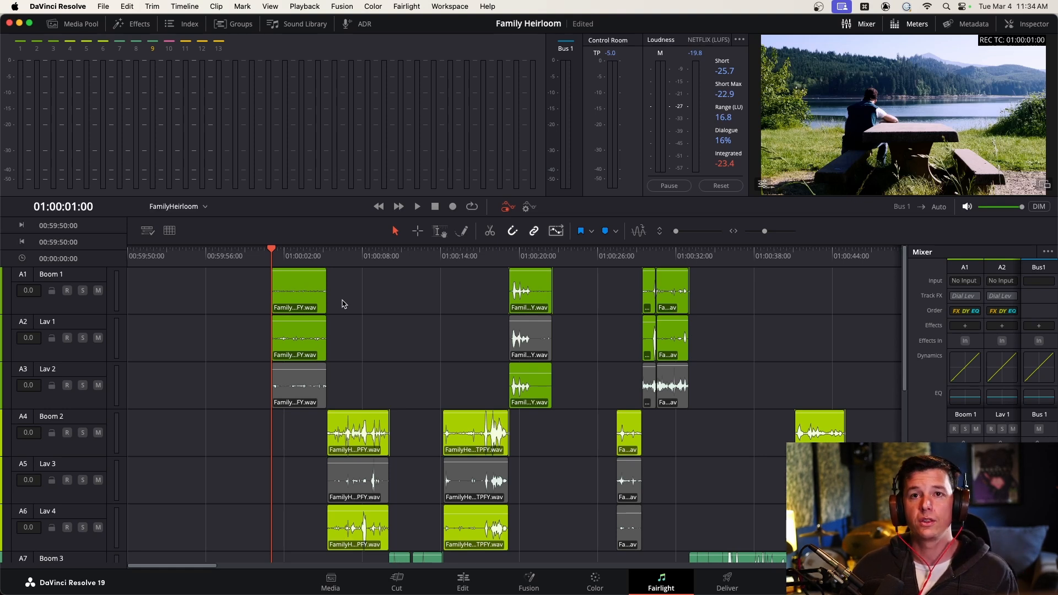
mouse_move(303, 254)
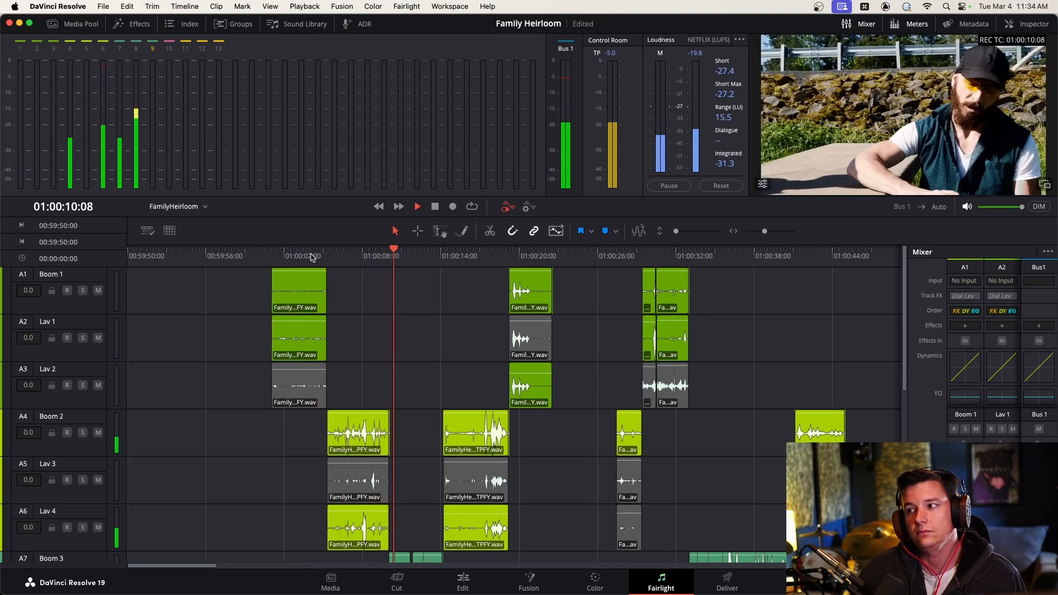
- Shrink the track heights so Boom 1 through PFX 3 all fit in the timeline
click(416, 206)
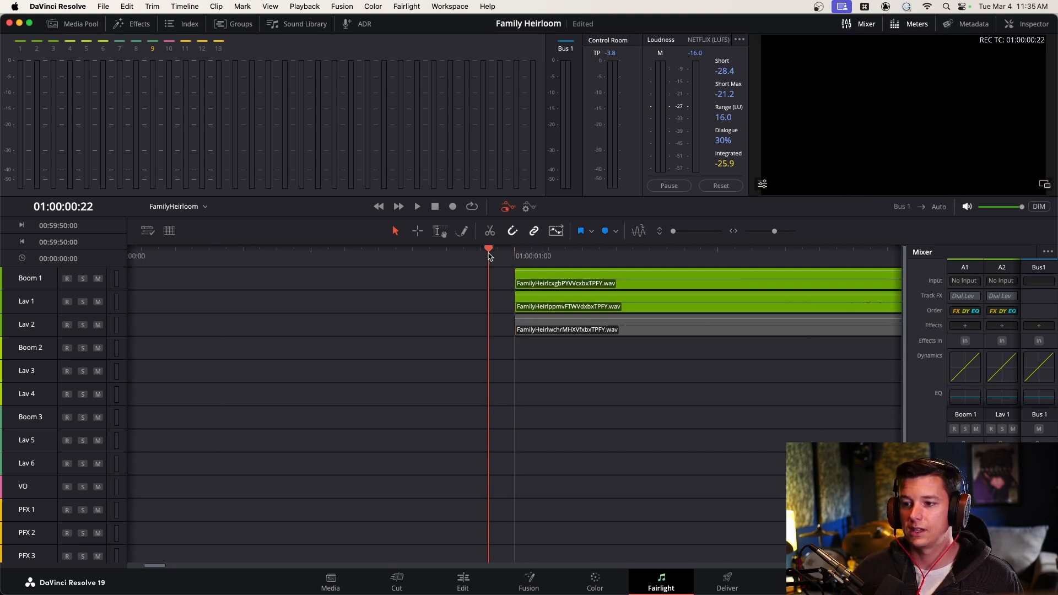
click(417, 206)
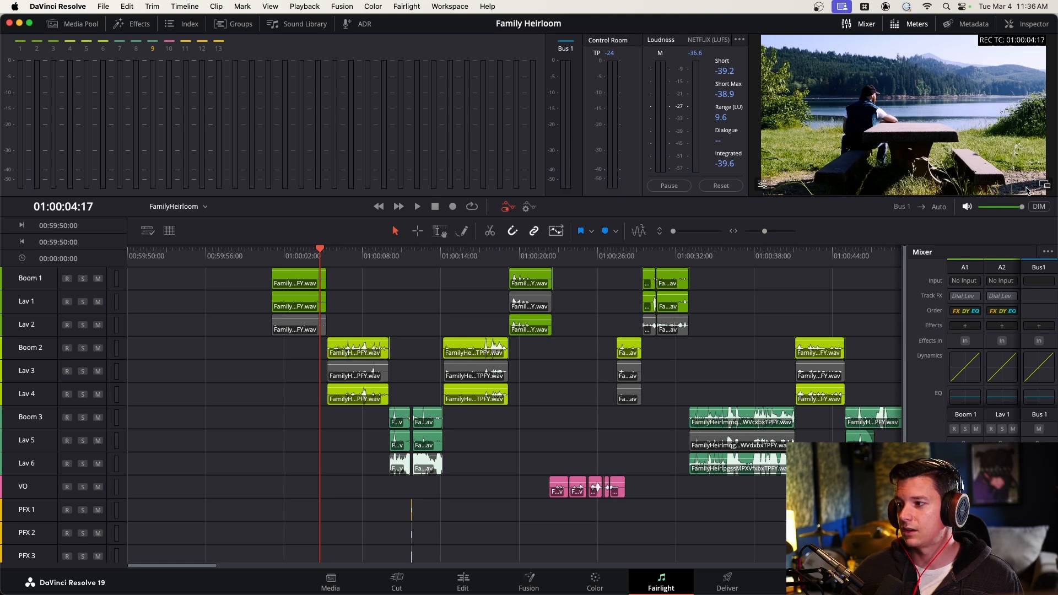
- Select the opening Lav 1 clip while zoomed into the first A1–A3 clips
click(296, 305)
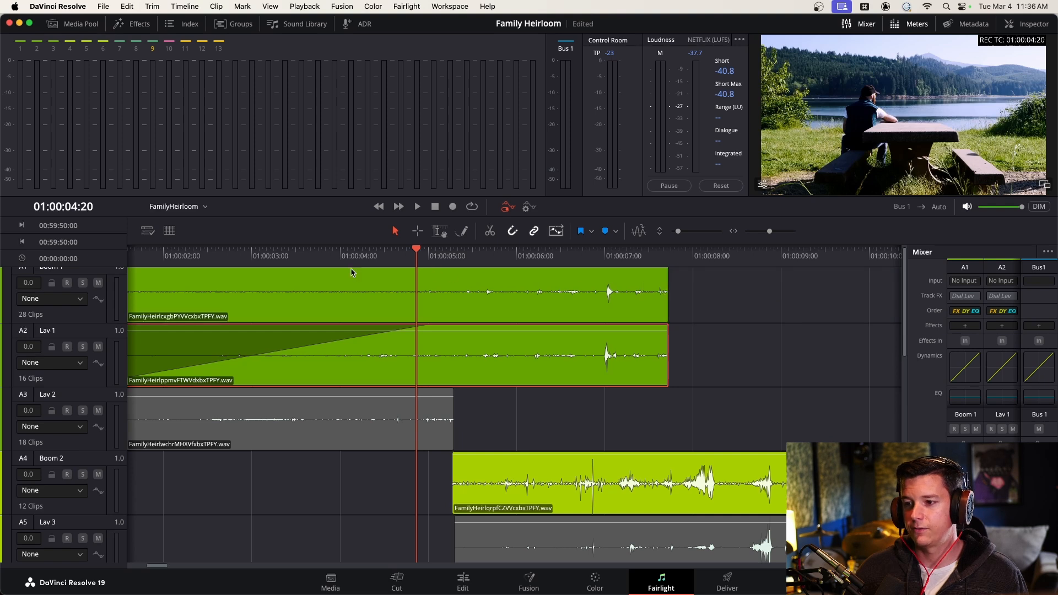
- Solo Boom 1 to audition the opening, unsolo it, and scroll toward the clip tails
click(83, 282)
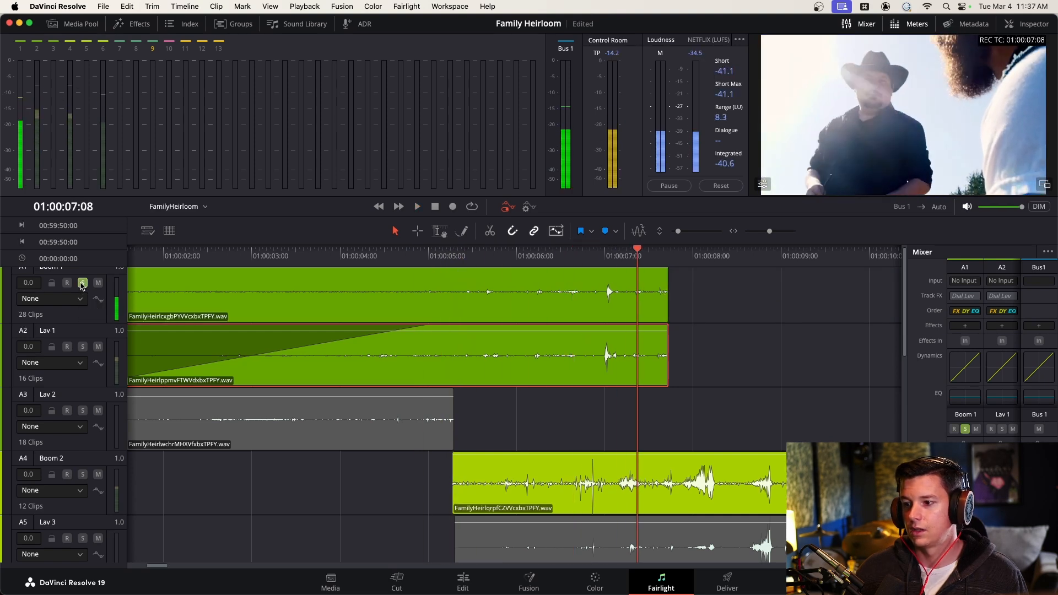
click(82, 282)
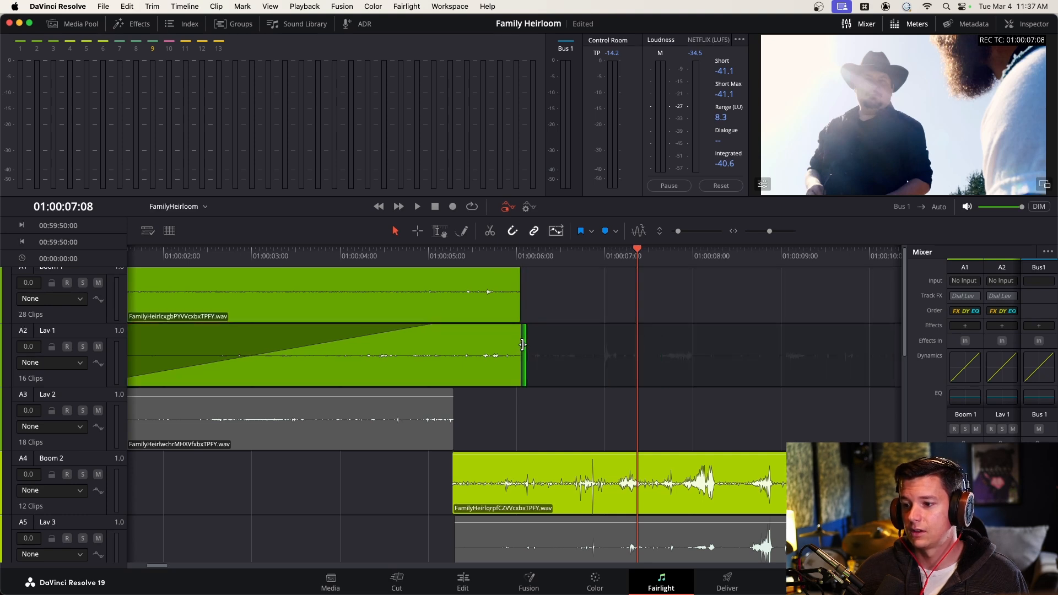
scroll(down, 3)
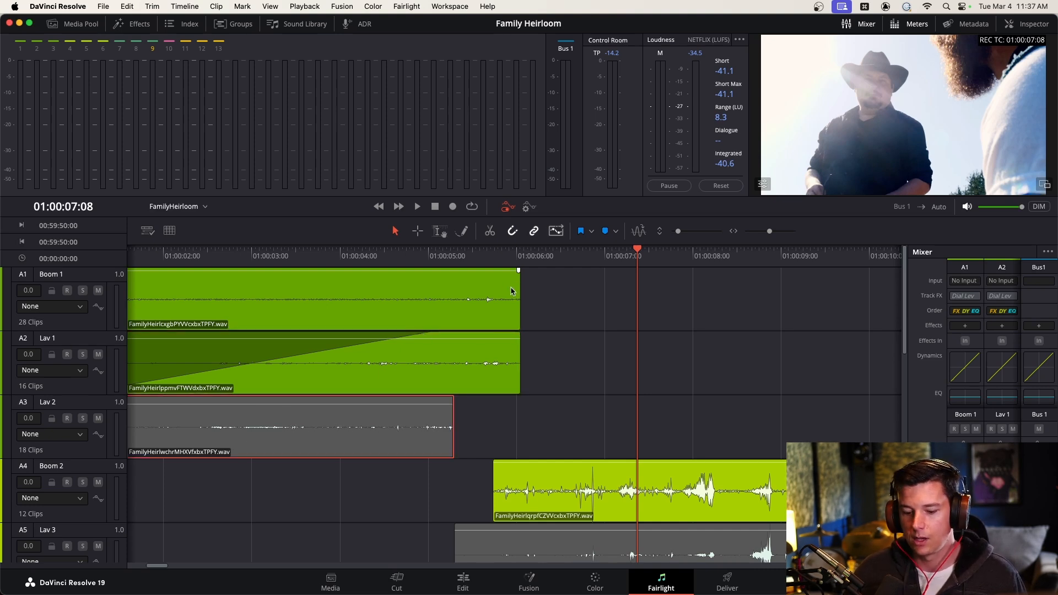
- Select the opening Boom 1 clip as the source for a fill piece after 01:00:06
click(258, 255)
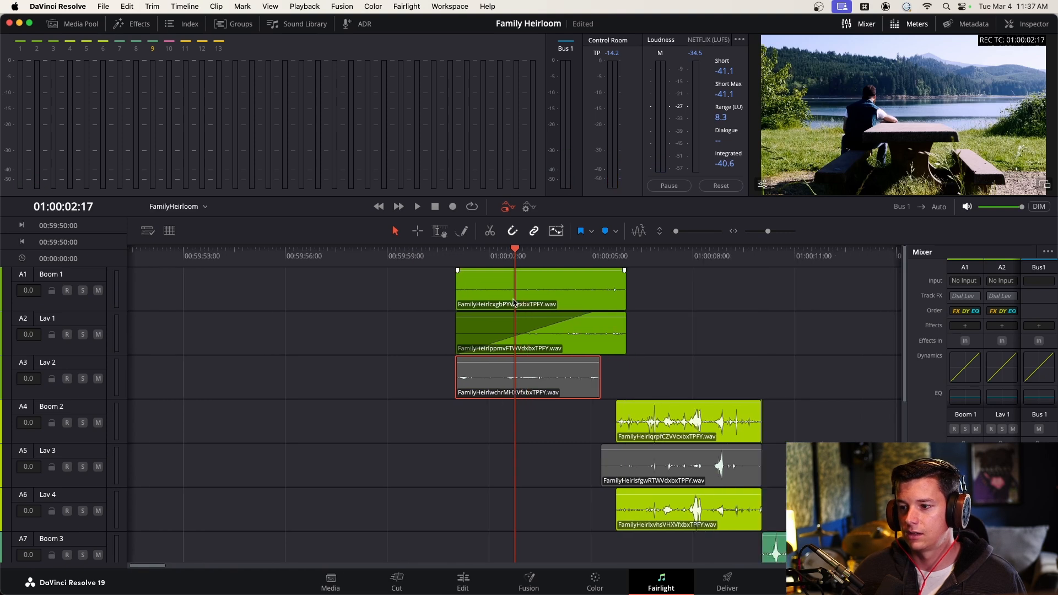
click(540, 289)
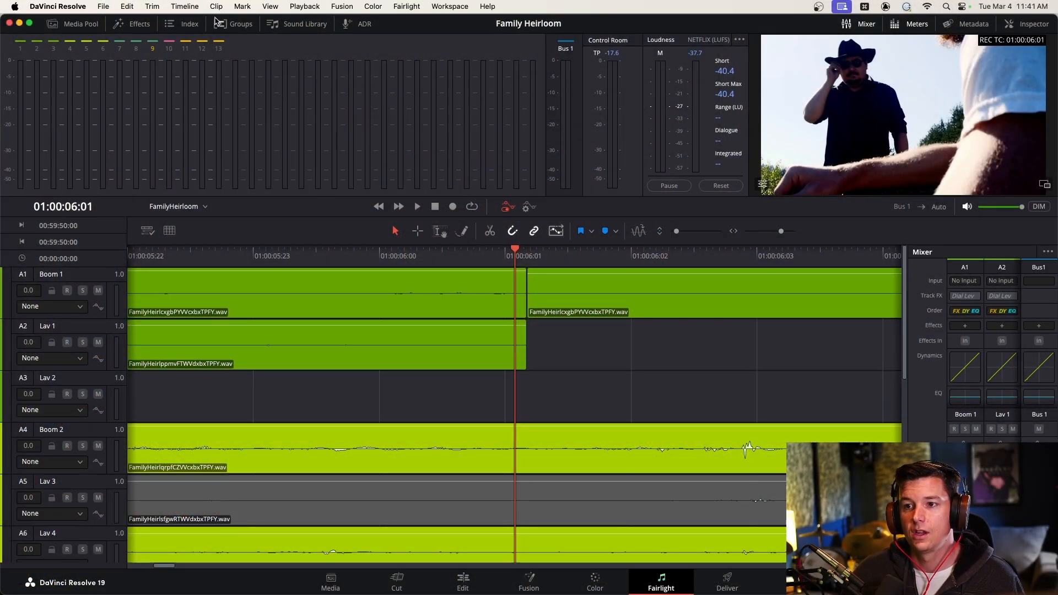
- Turn Layered Audio Editing off in the timeline editing settings
click(184, 6)
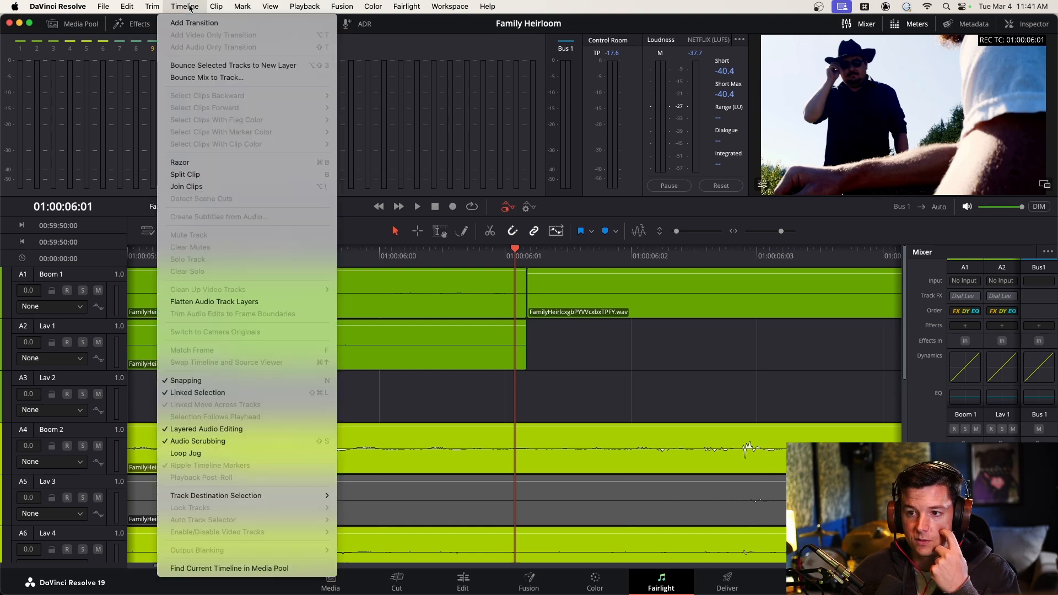
mouse_move(229, 425)
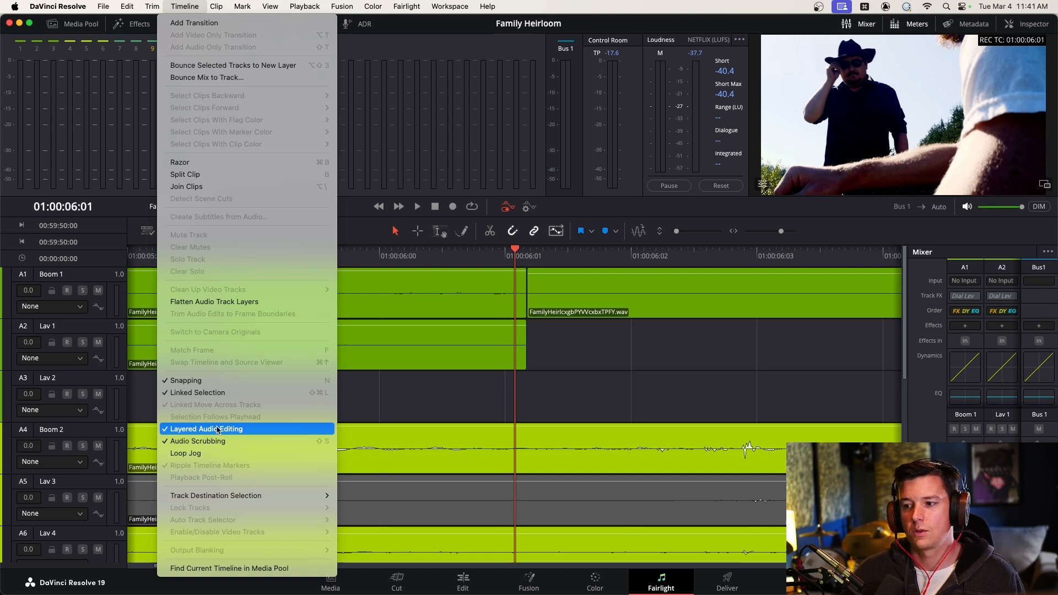
click(206, 429)
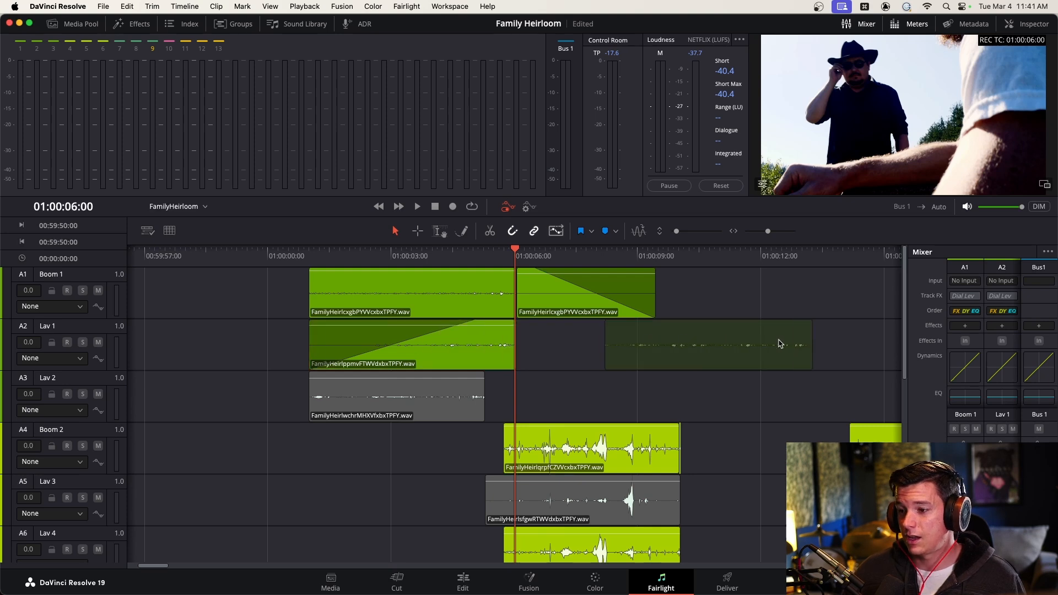
- Pick the later Lav 1 clip and extend it toward the dialogue as fill near 01:00:06
click(709, 344)
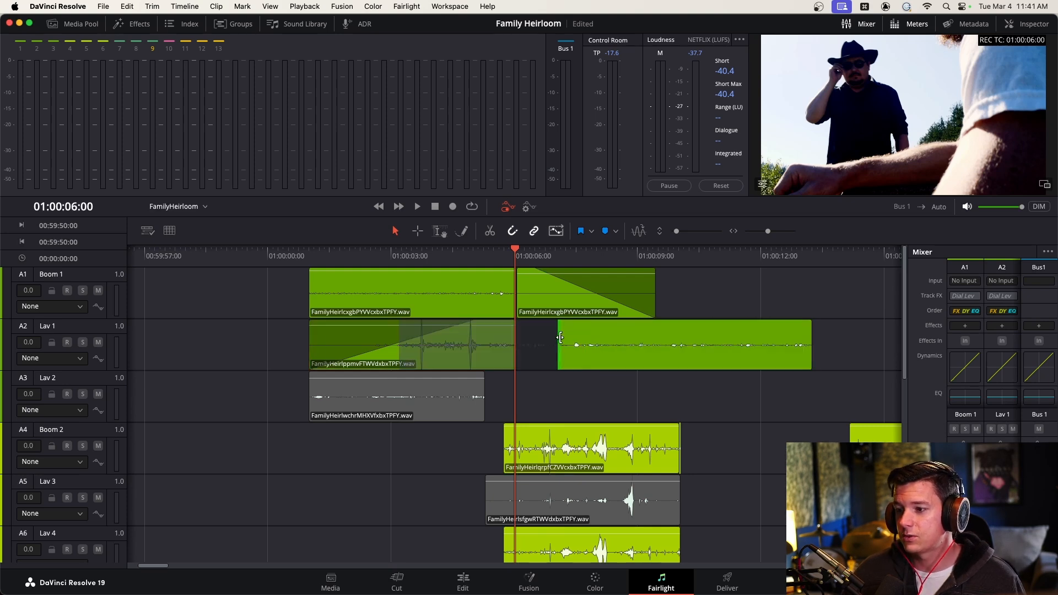
click(671, 345)
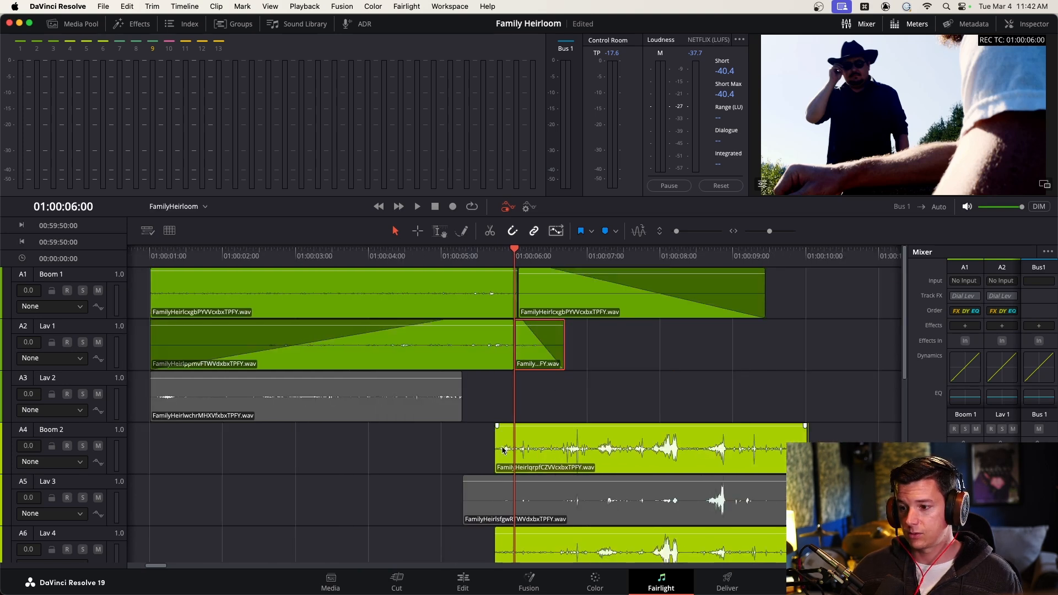
- Drag the Boom 2 and Lav 4 clip starts earlier so they overlap the preceding dialogue
drag(497, 448, 427, 449)
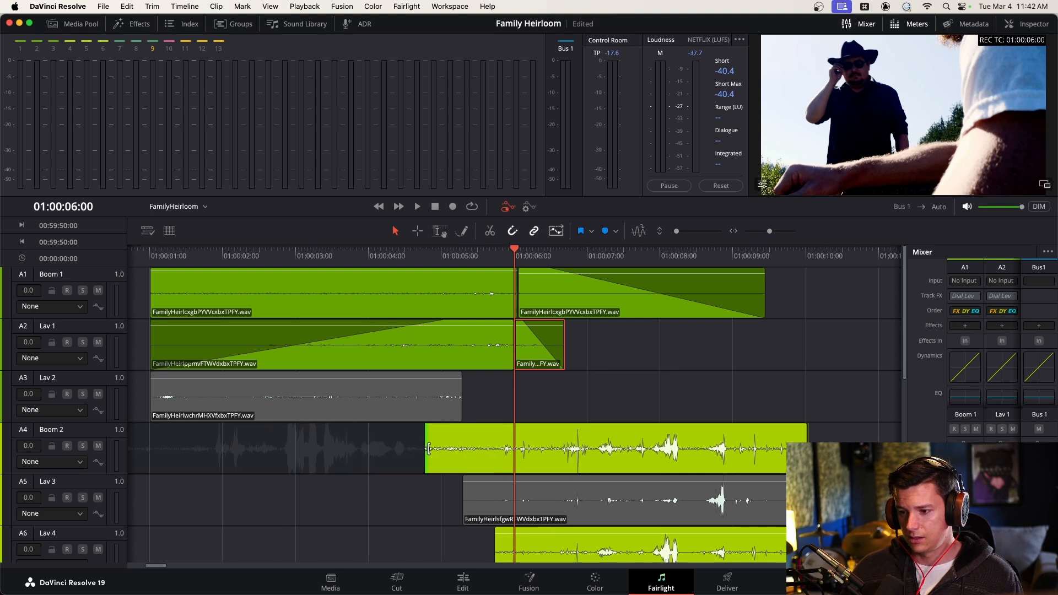
scroll(down, 3)
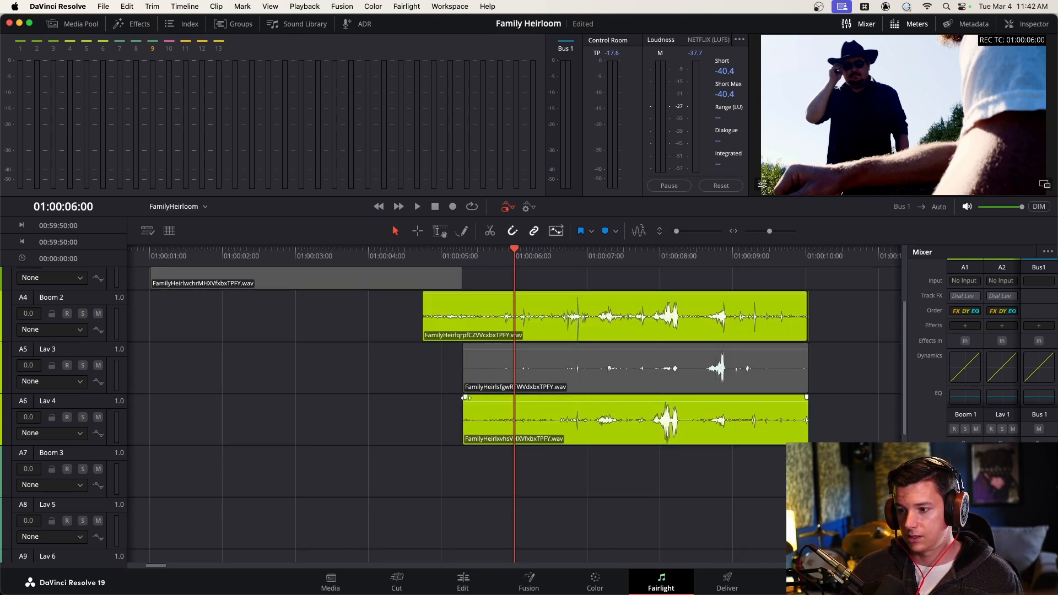
drag(465, 397, 561, 397)
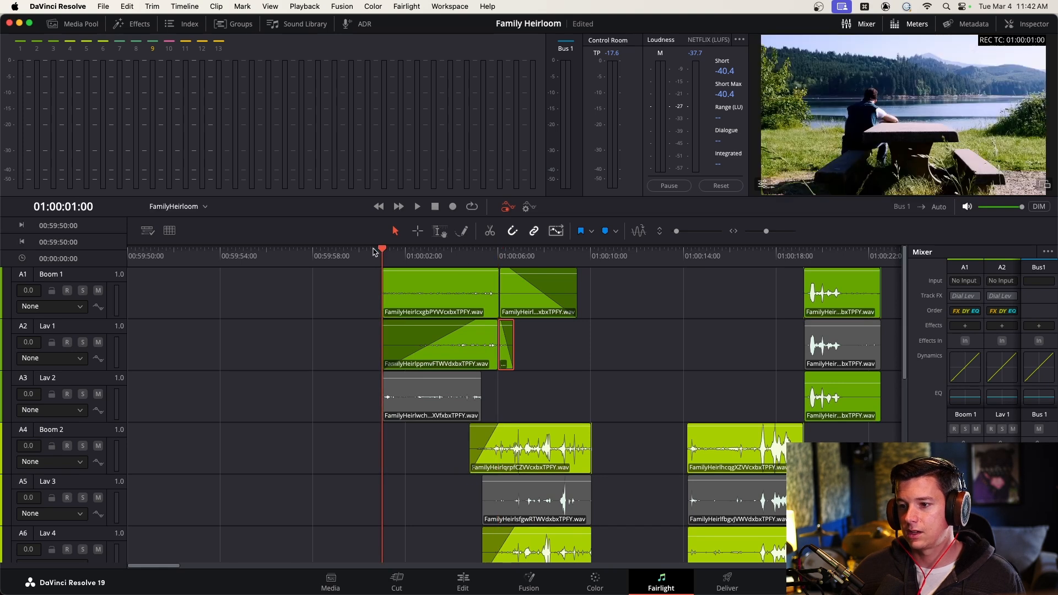
- Park the playhead at the scene start and play the scene back for review
click(416, 207)
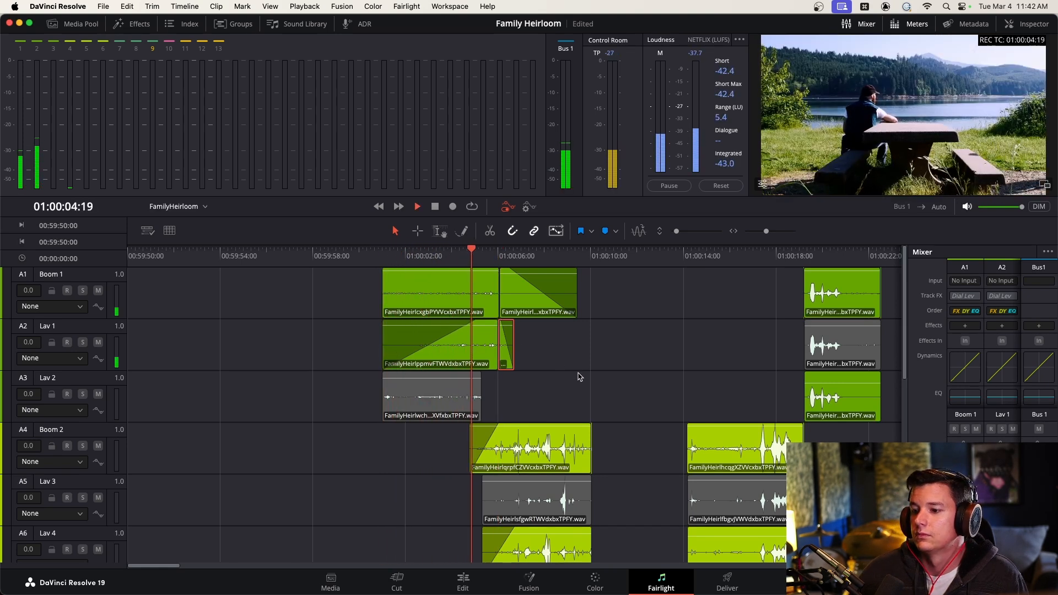
click(417, 206)
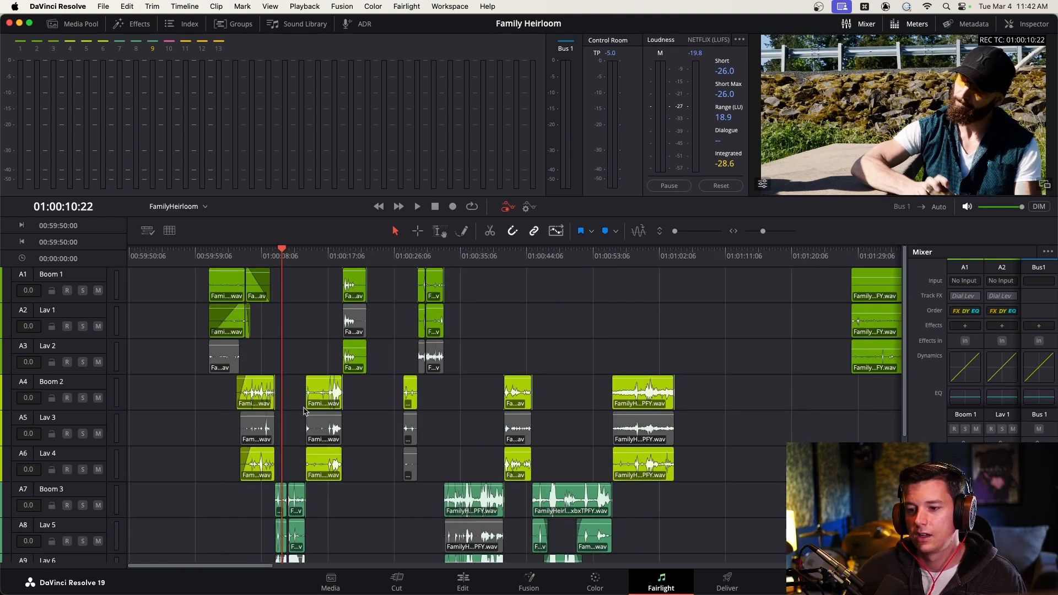
- Bring the later dialogue into view and select the later Boom 2 and Lav 4 clips
click(323, 392)
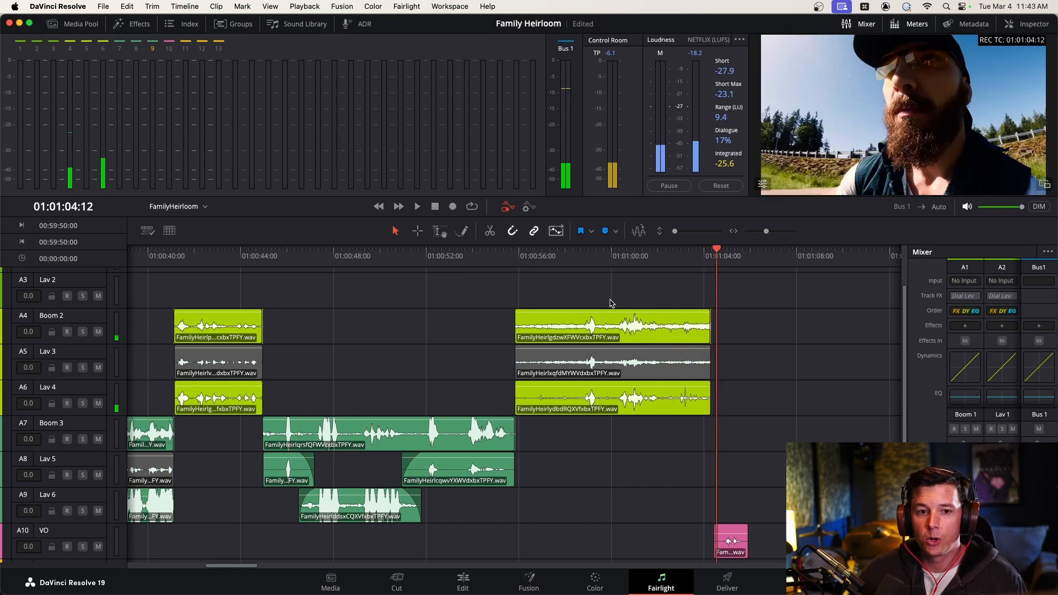
click(610, 327)
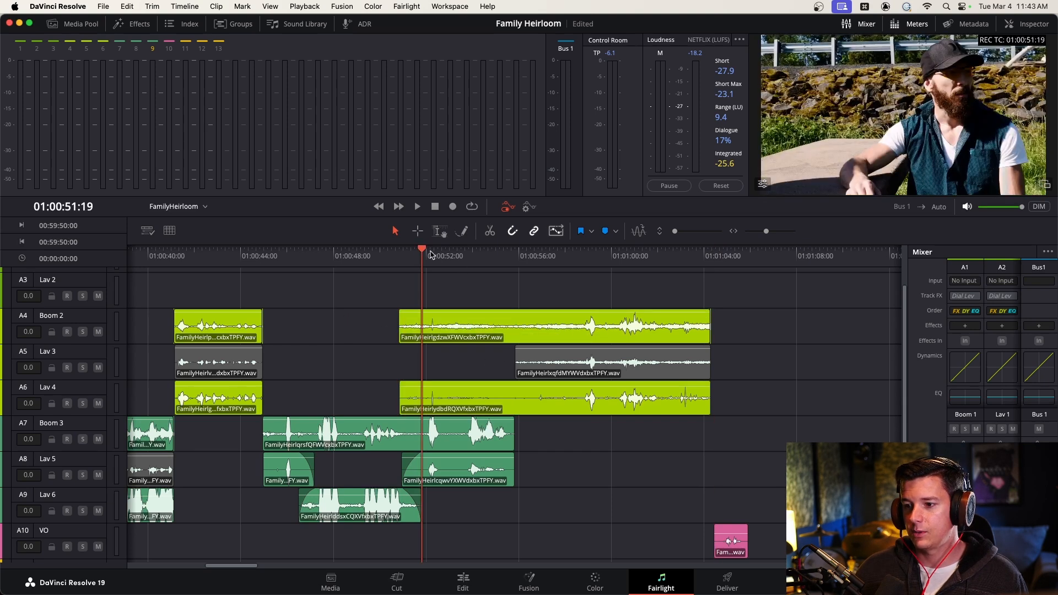
- Set the playhead near 01:00:51 and solo Boom 2 to audition the new clip starts
click(417, 206)
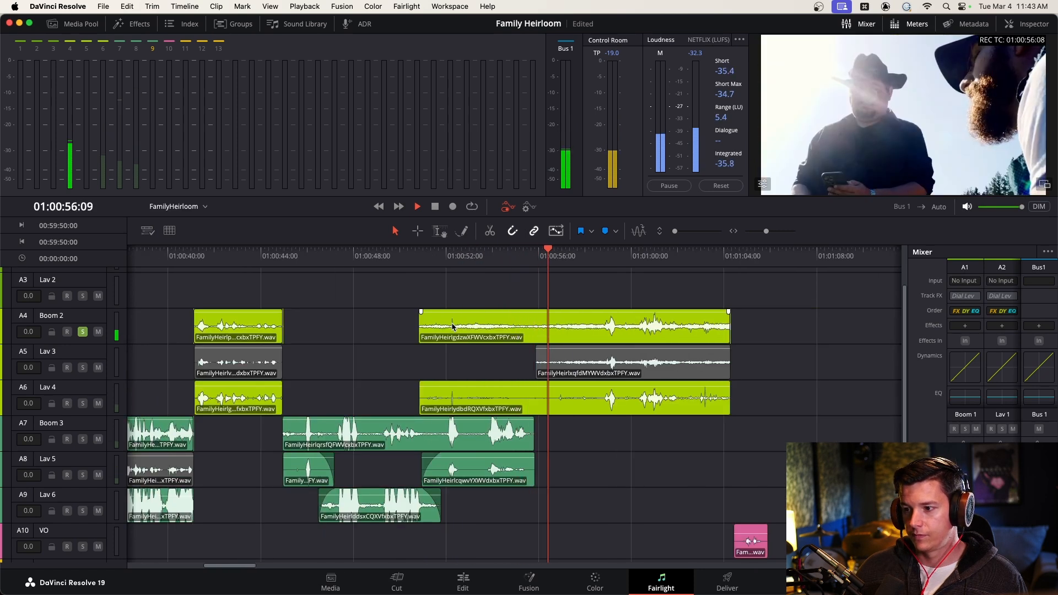
click(419, 256)
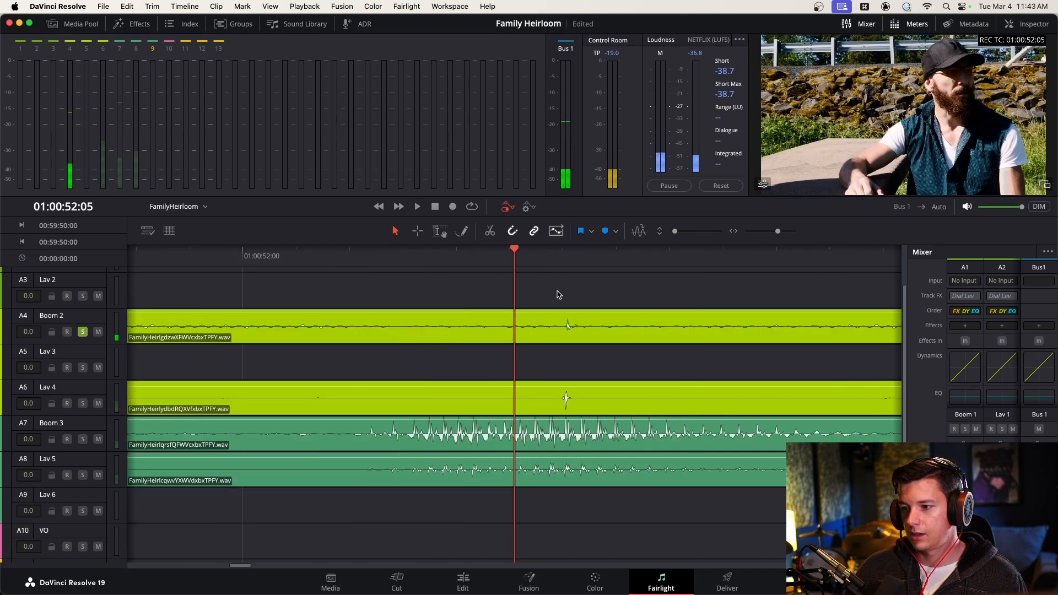
- Cut the later Boom 2 and Lav 4 clips at the line start near 01:00:52
click(557, 255)
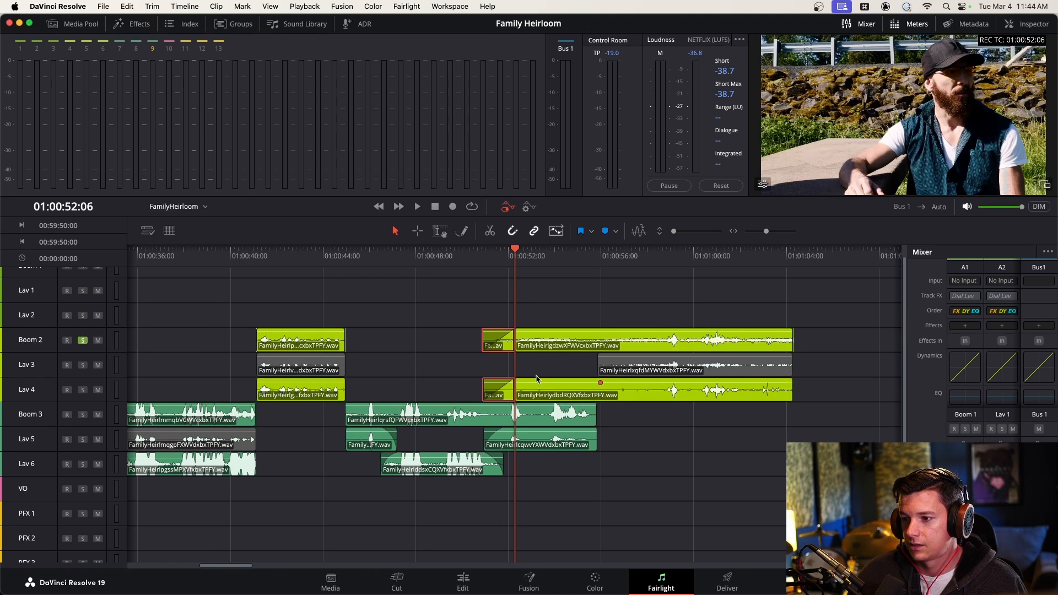
- Lengthen the Boom 3 clip's end past 01:00:52 with a fade-out under Boom 2
drag(534, 380, 512, 388)
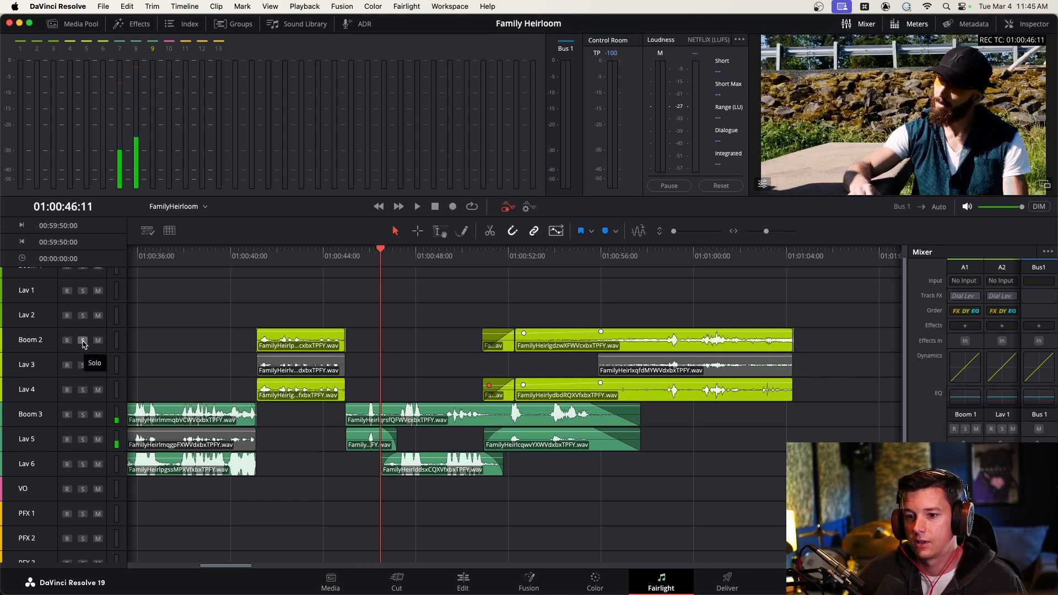
click(416, 206)
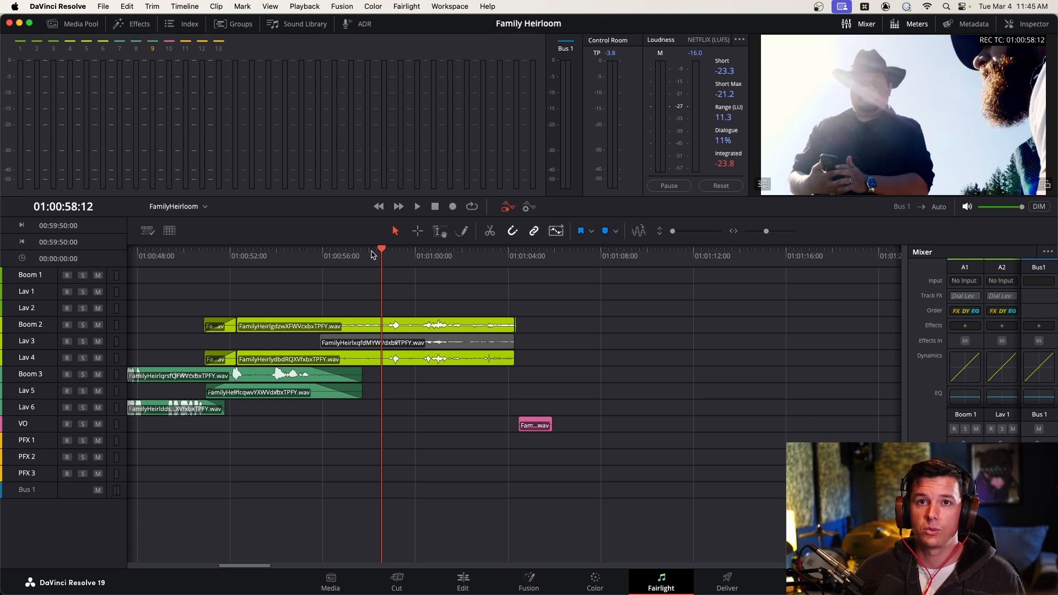
mouse_move(369, 254)
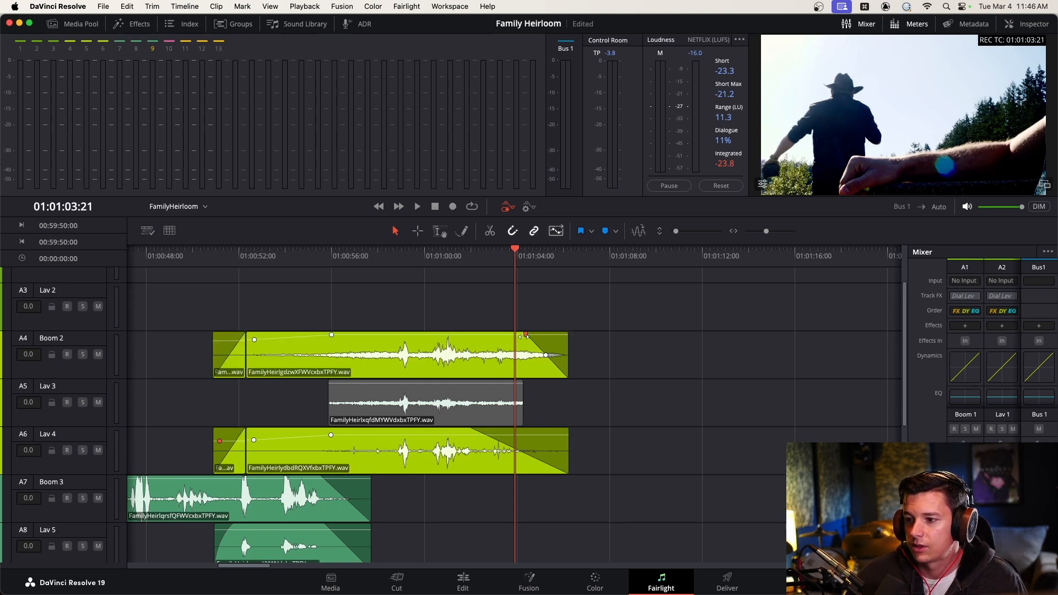
scroll(down, 3)
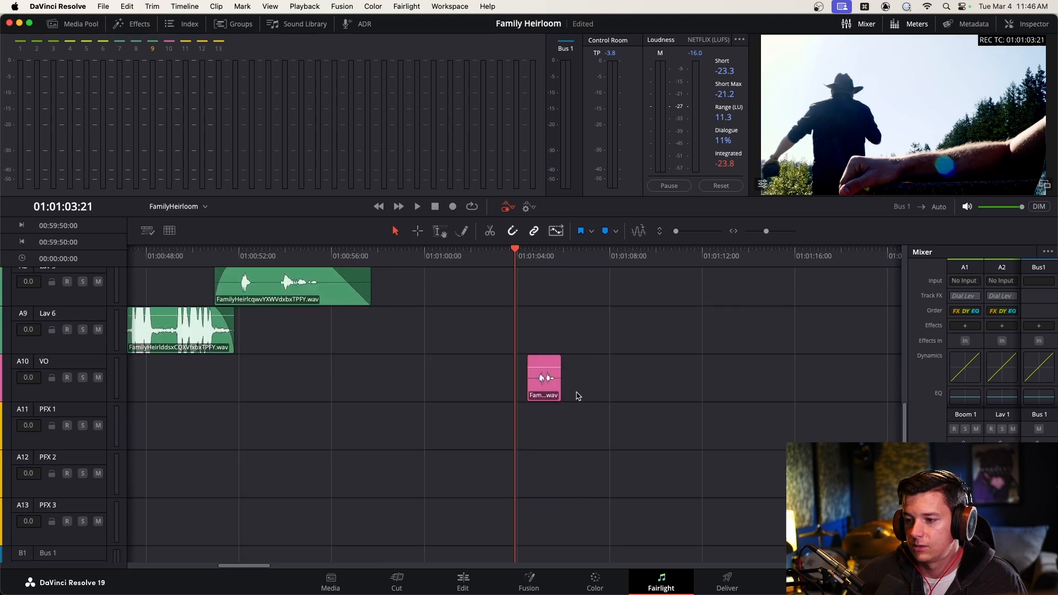
scroll(down, 3)
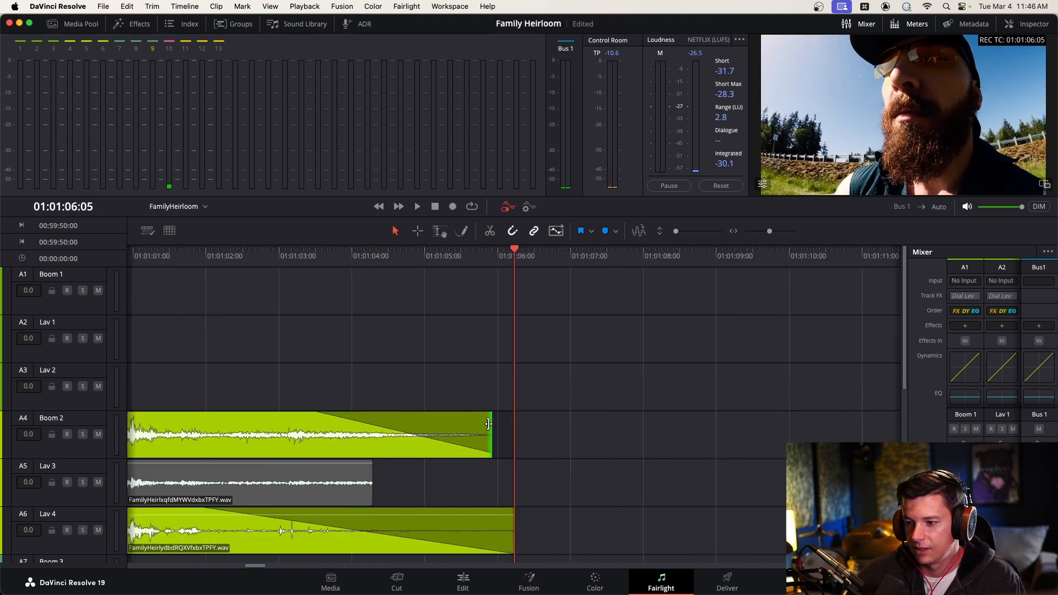
- Fade the Boom 1 fill clip near 01:01:05 in and out, then set the playhead to review
scroll(down, 3)
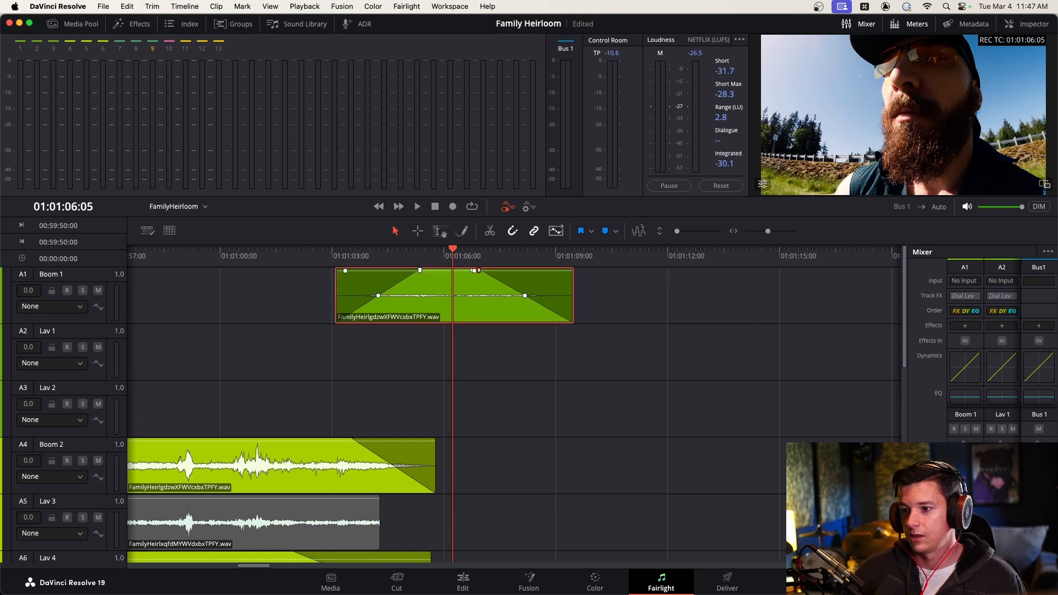
click(417, 207)
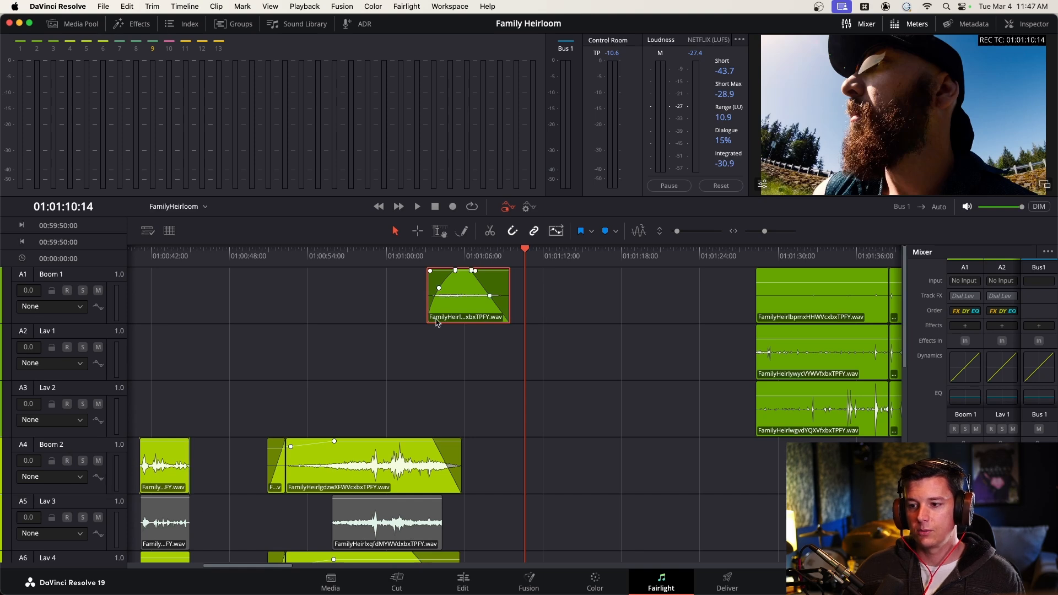
- Zoom to the timeline start and crossfade the overlapping Boom 1 and Lav 1 opening clips
scroll(down, 3)
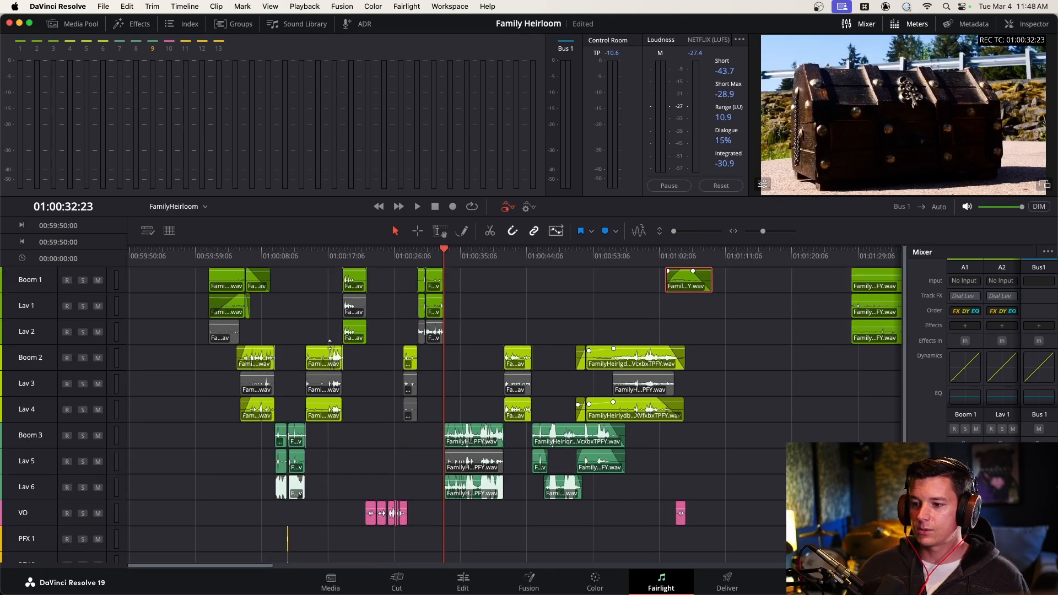
scroll(down, 3)
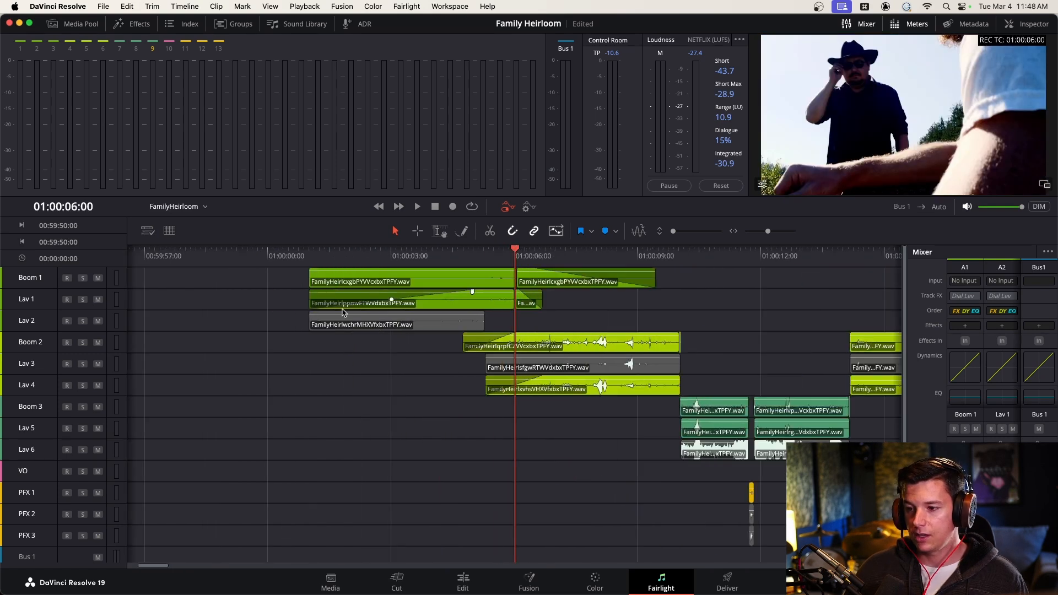
scroll(down, 3)
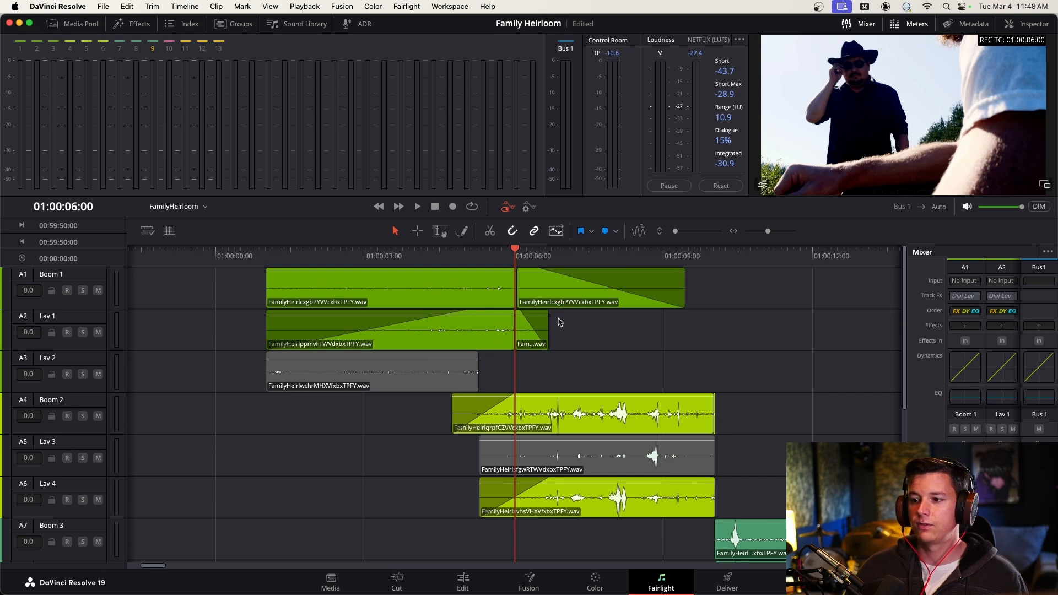
mouse_move(528, 365)
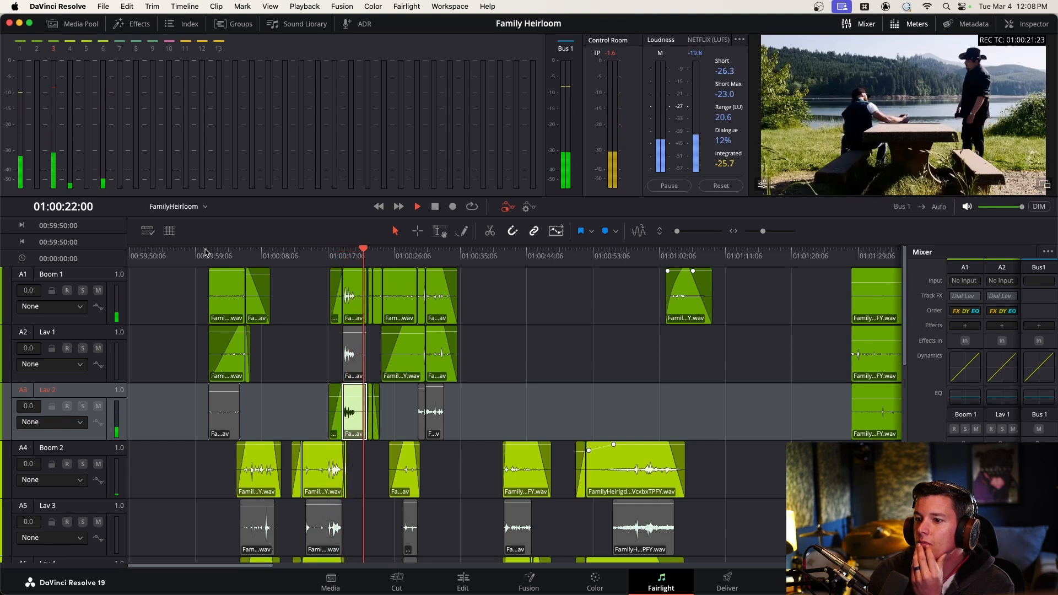
click(416, 206)
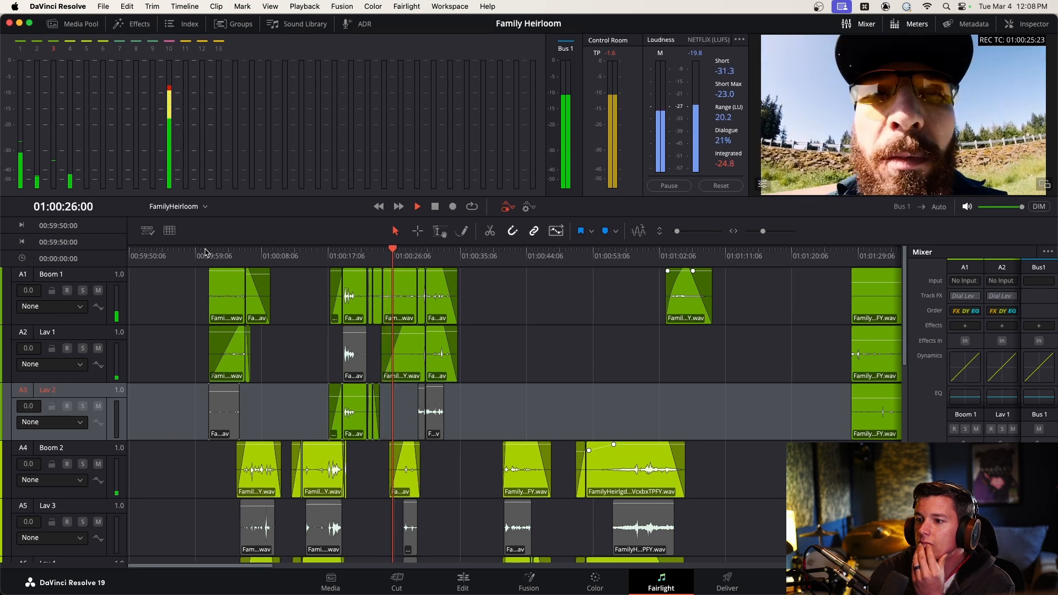
click(416, 206)
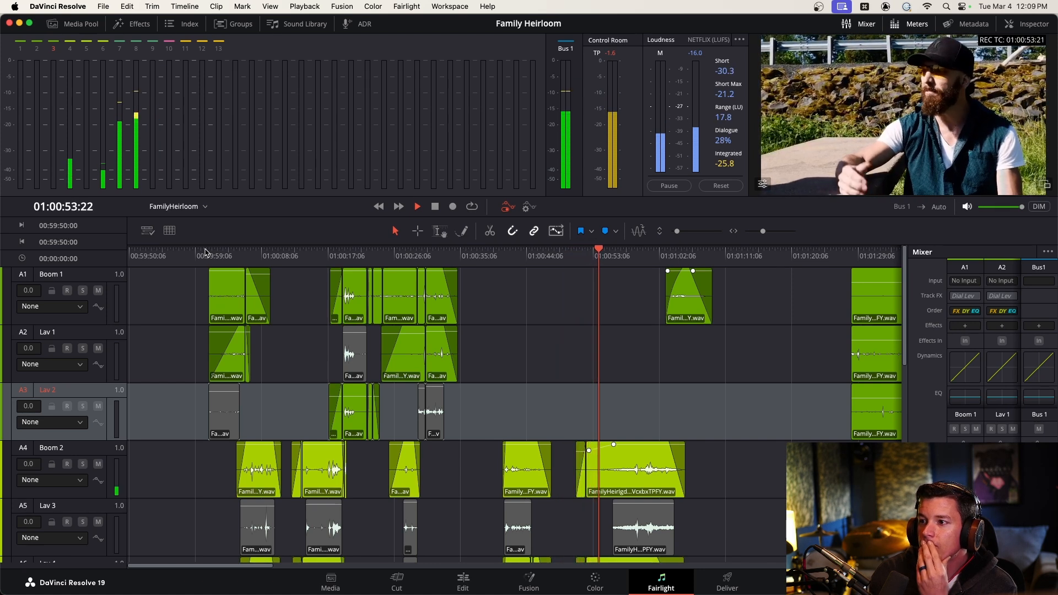
click(417, 206)
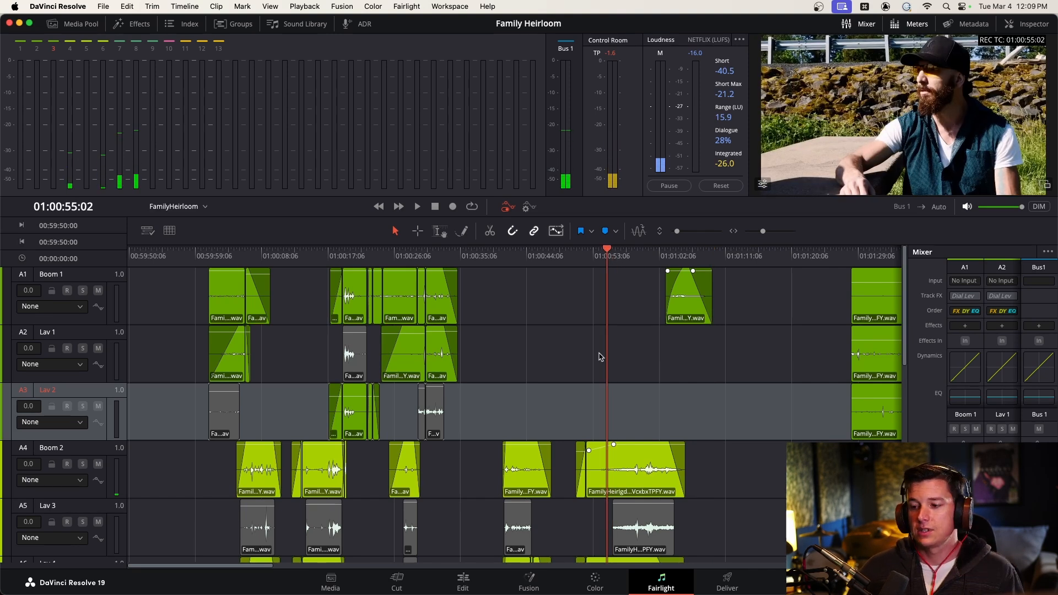
mouse_move(635, 358)
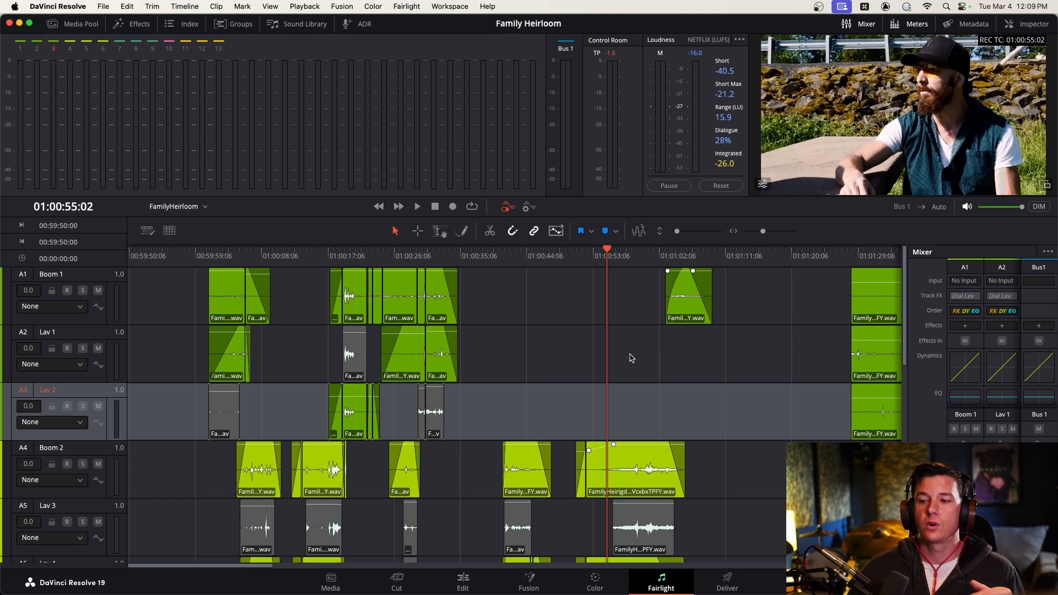
mouse_move(606, 351)
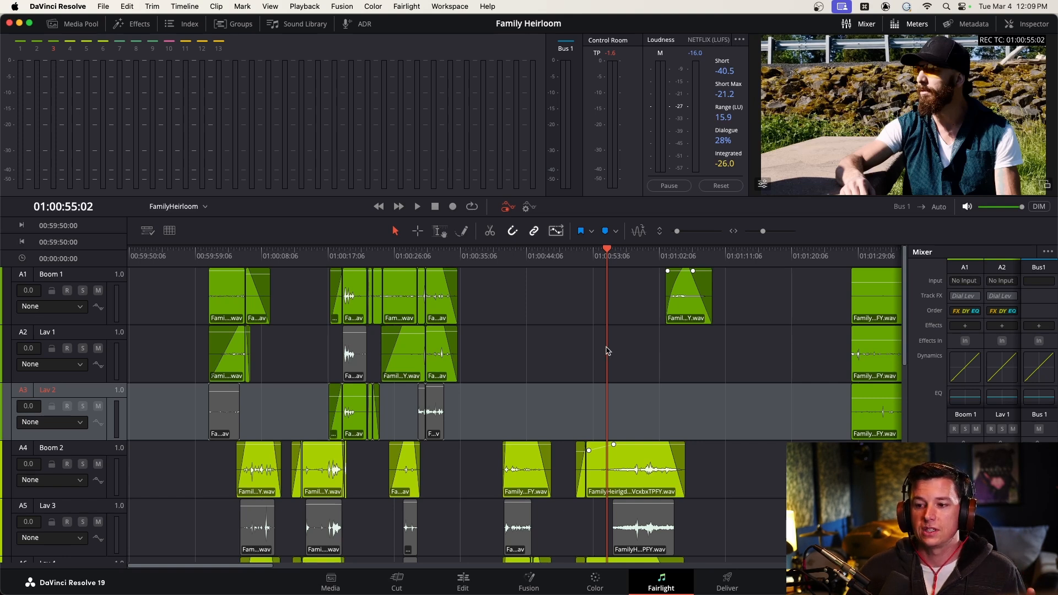
scroll(down, 3)
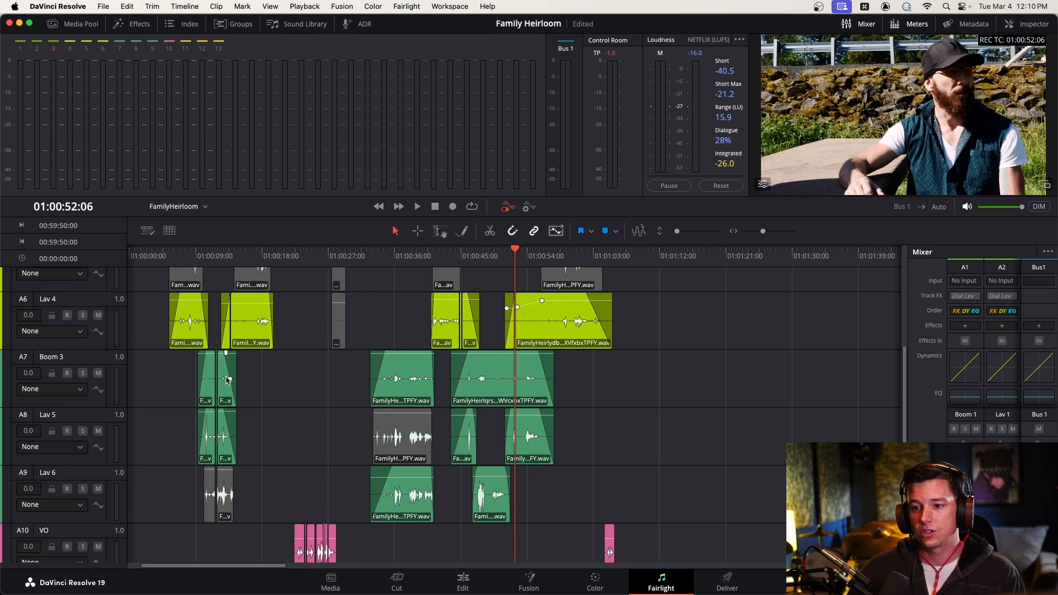
mouse_move(254, 378)
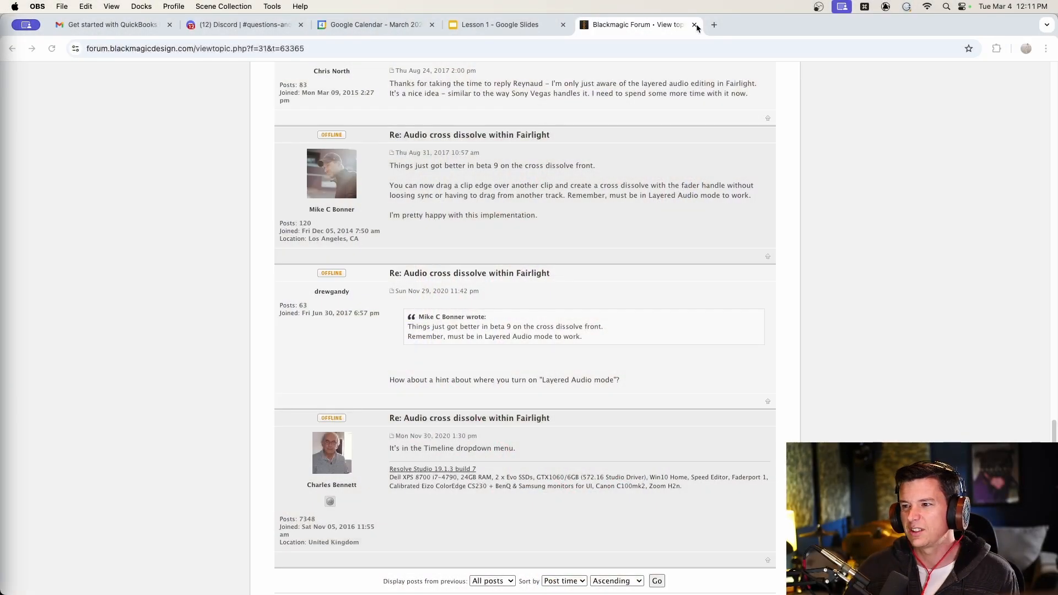
- Close the Blackmagic Forum tab, landing on the Lesson 1 workflow slide
click(695, 24)
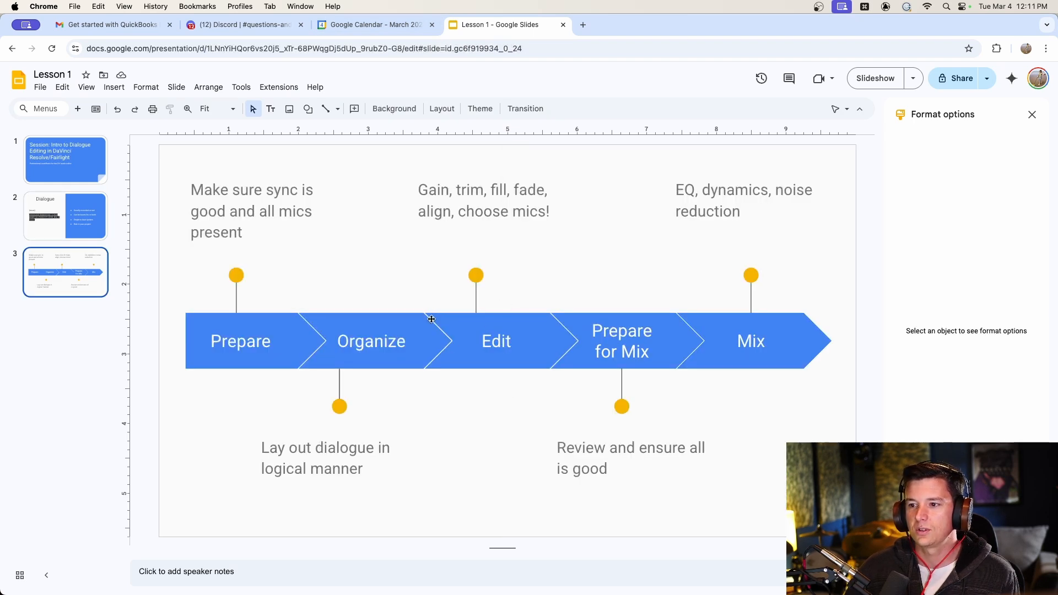
mouse_move(228, 362)
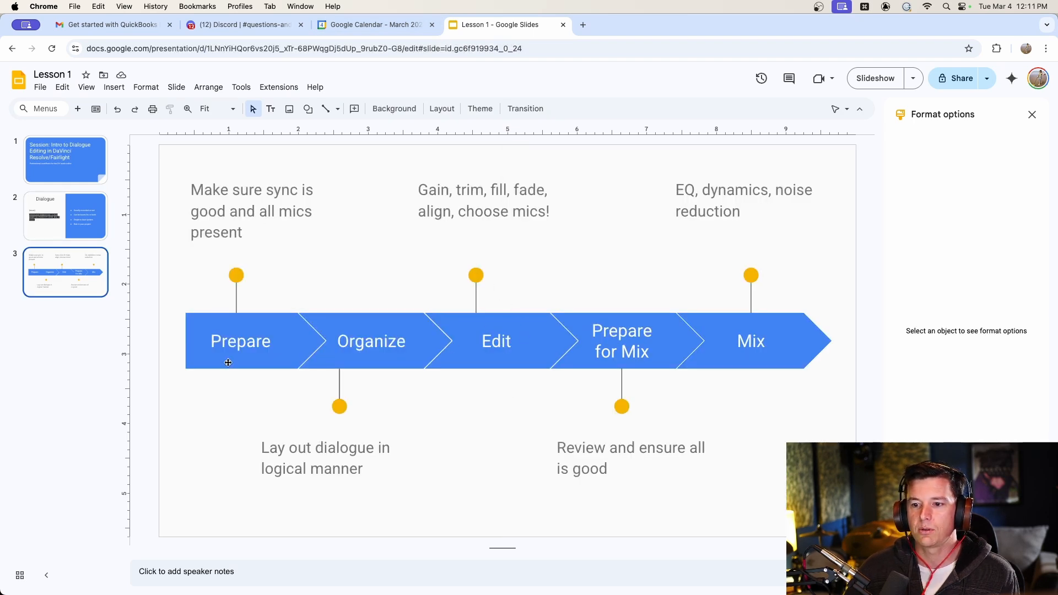